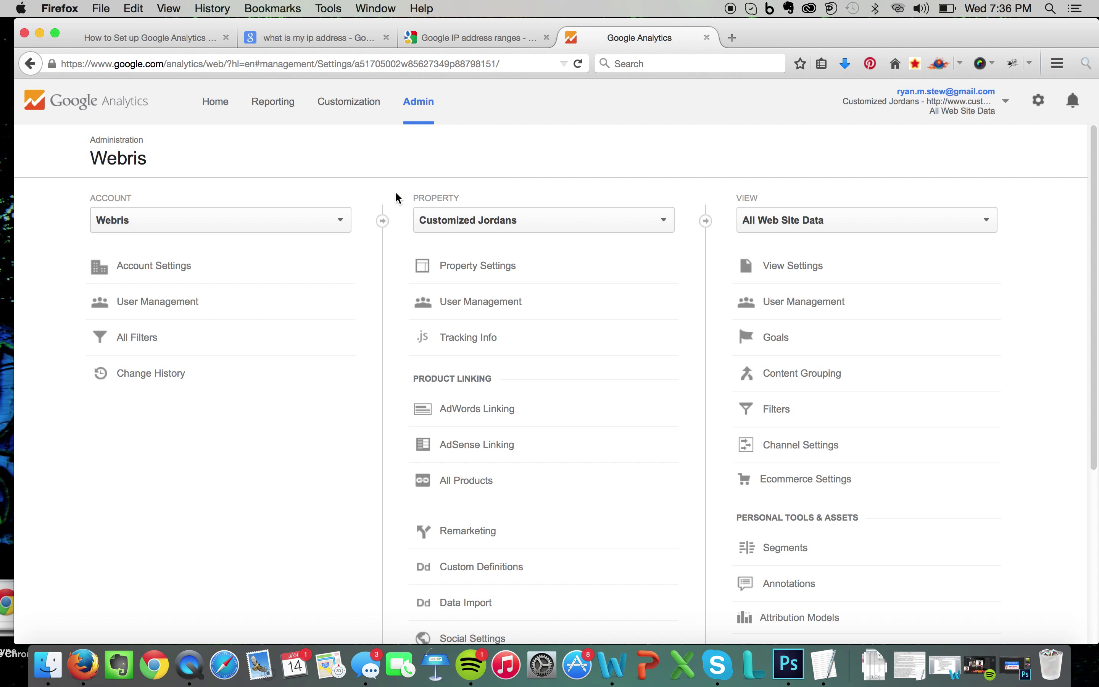
mouse_move(345, 180)
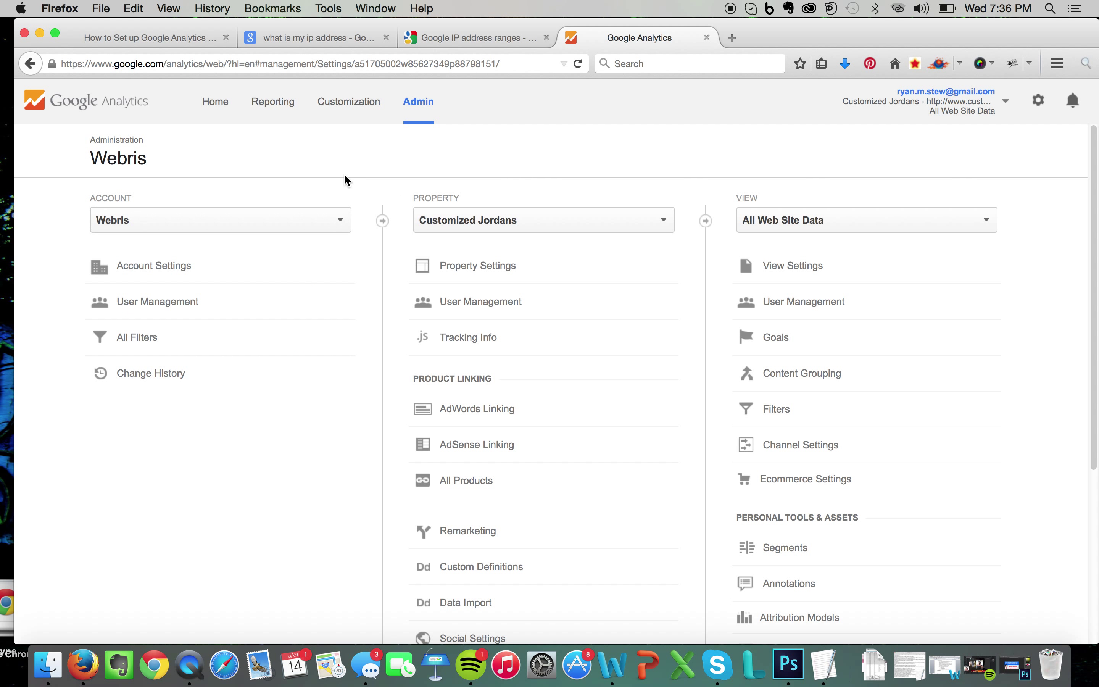
mouse_move(349, 168)
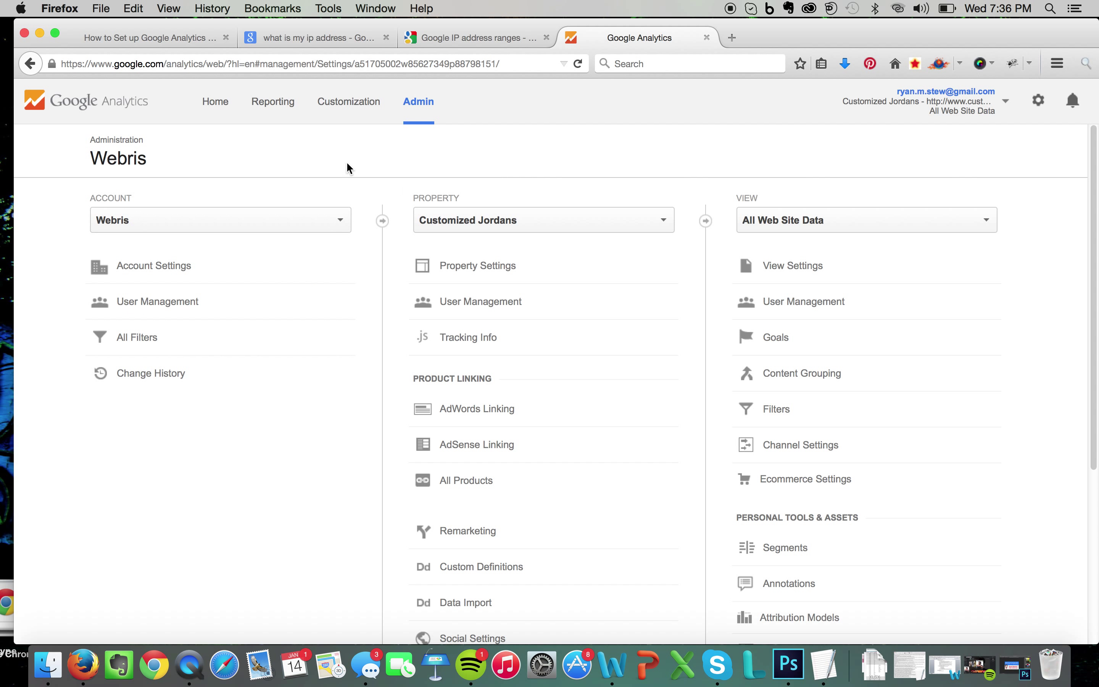
mouse_move(262, 151)
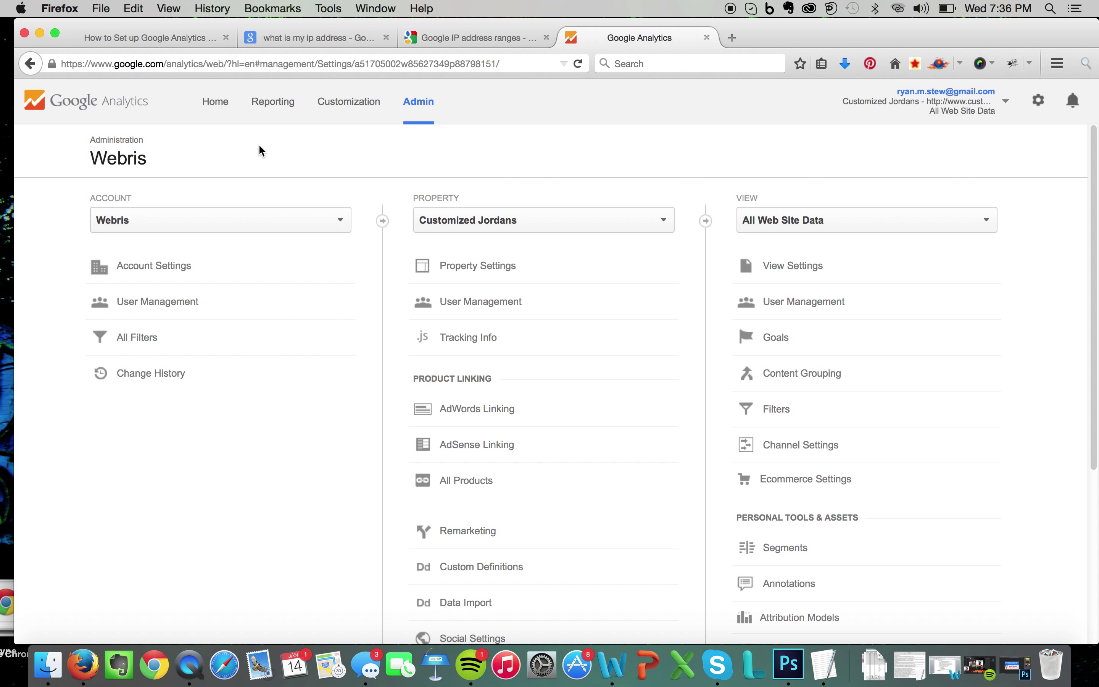
Start a new filter for the All Web Site Data view with the Exclude type.
click(776, 409)
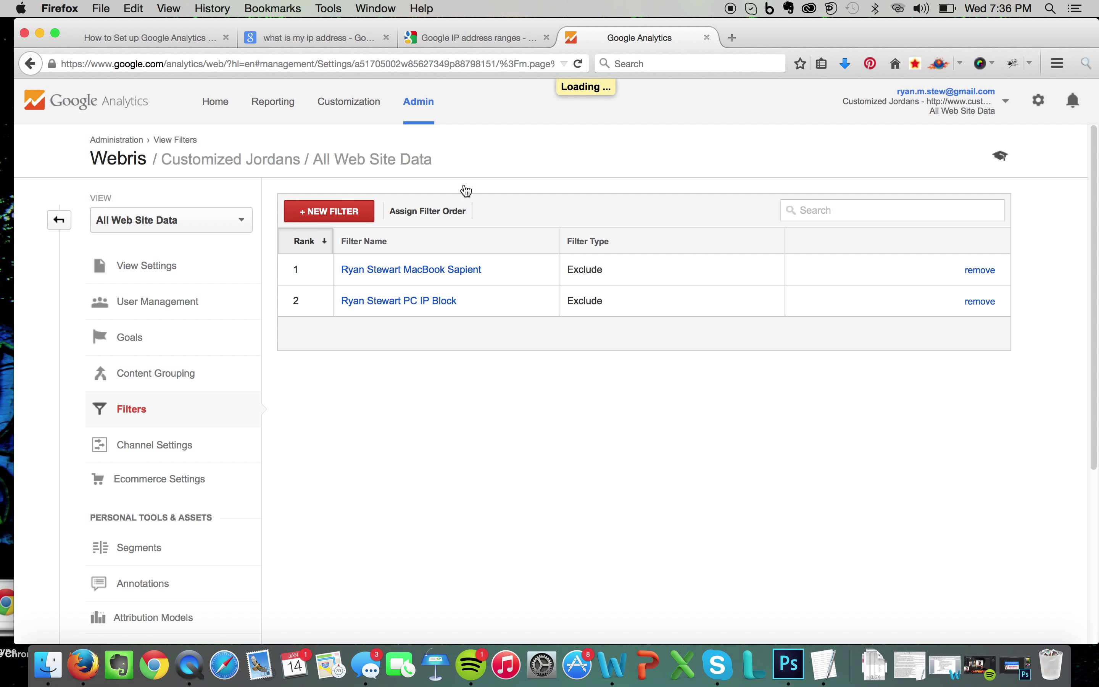
click(328, 211)
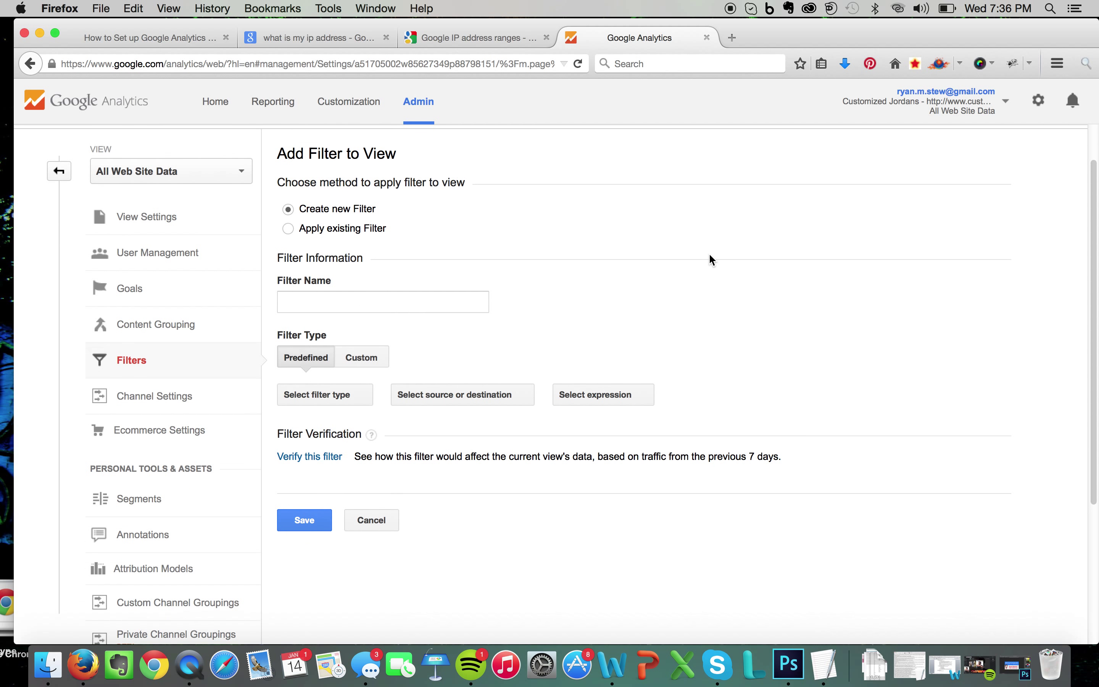
click(361, 332)
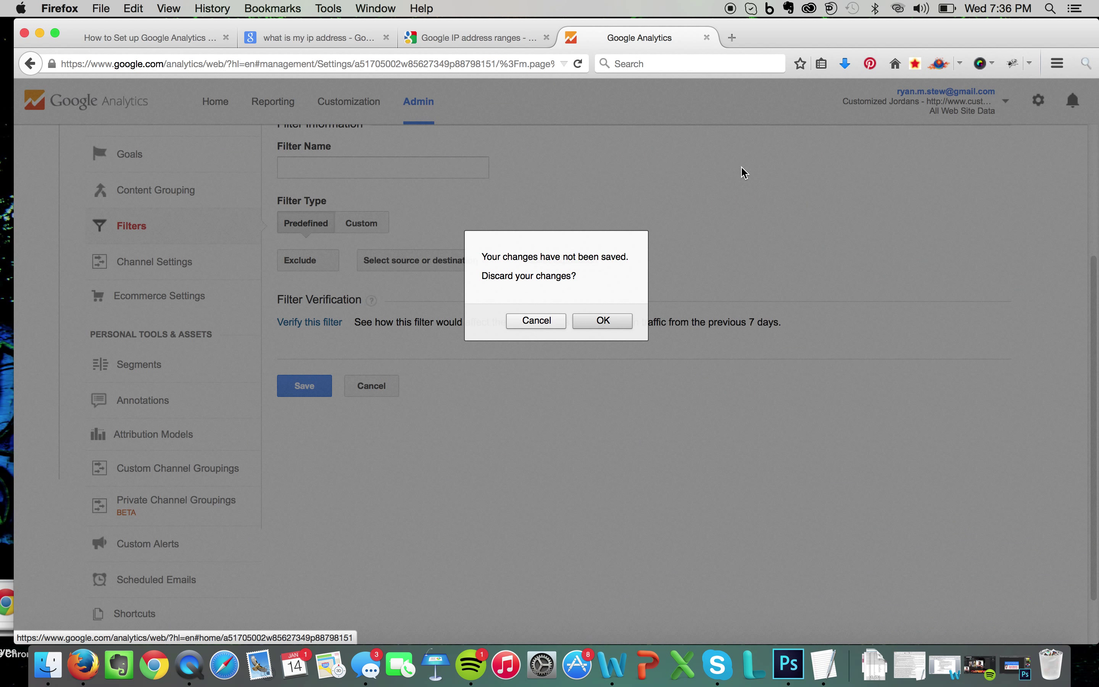
Discard the unsaved filter changes and return to the administration page.
click(601, 321)
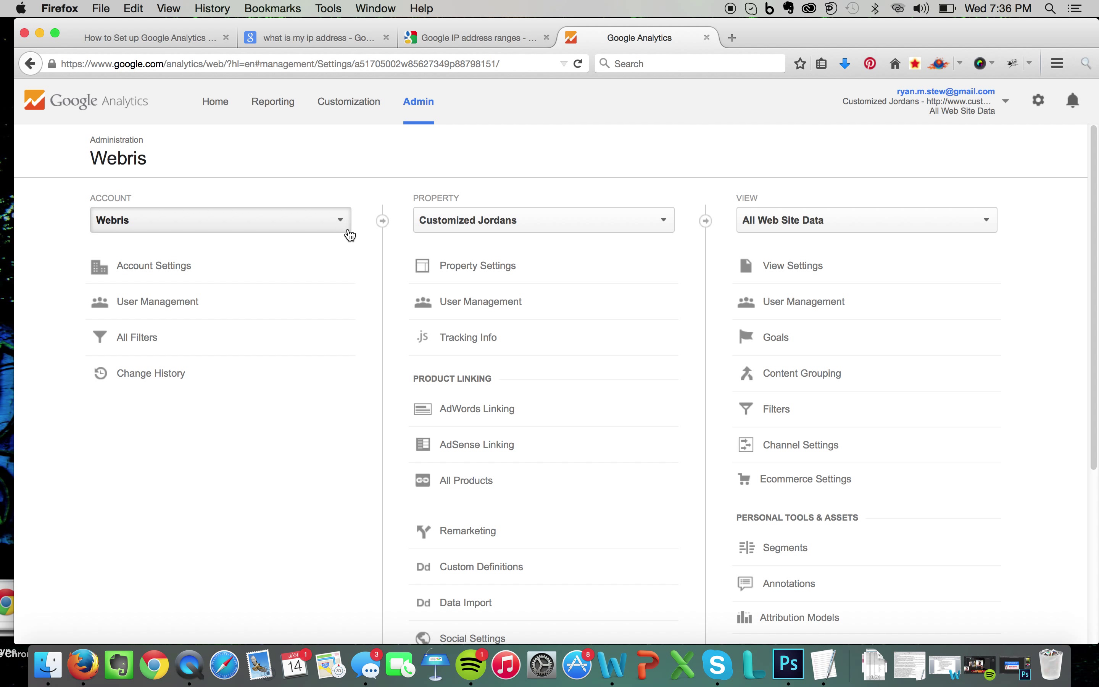
mouse_move(620, 233)
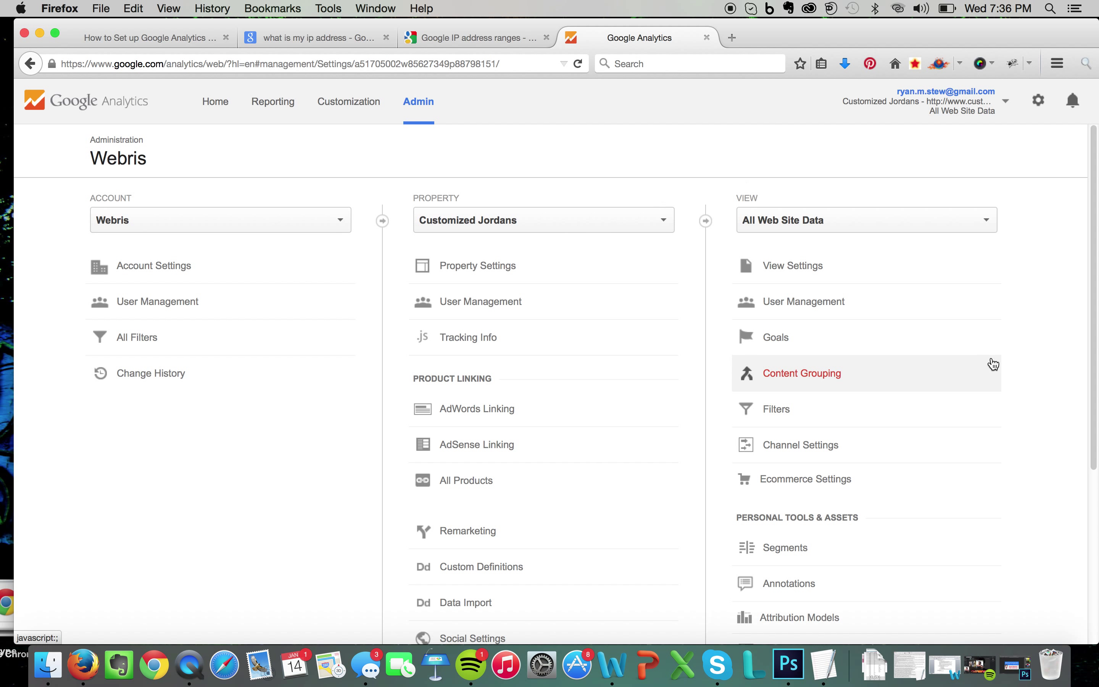
mouse_move(988, 349)
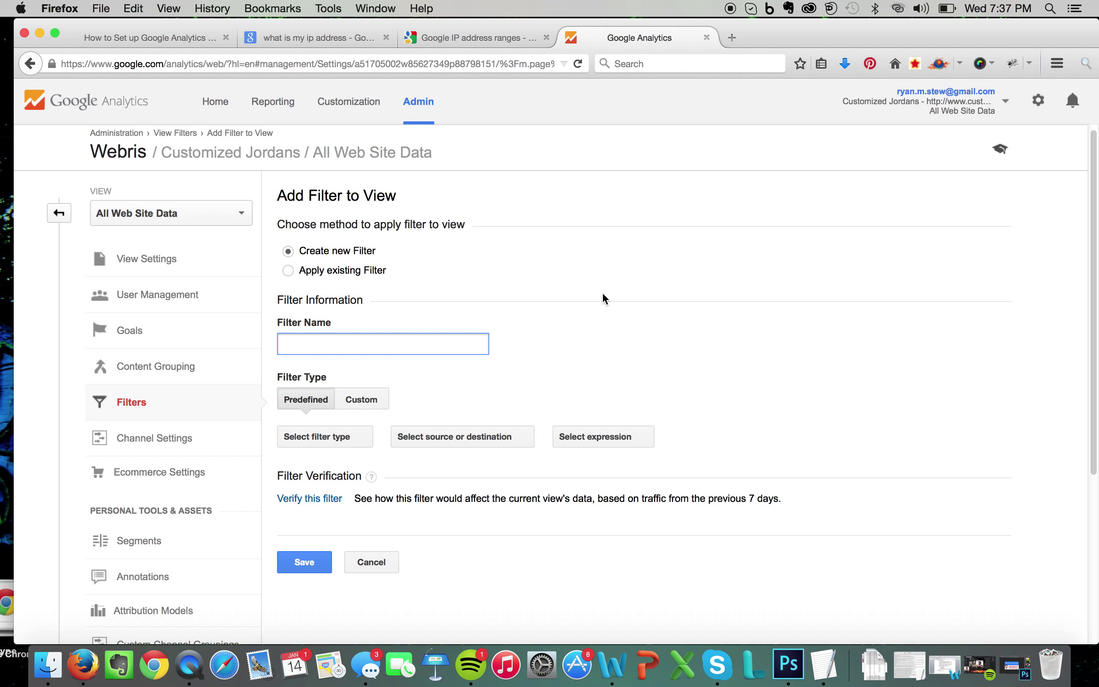
Name the filter 'Ryan Stewart Home' and exclude traffic from specific IP addresses.
text(Ryan)
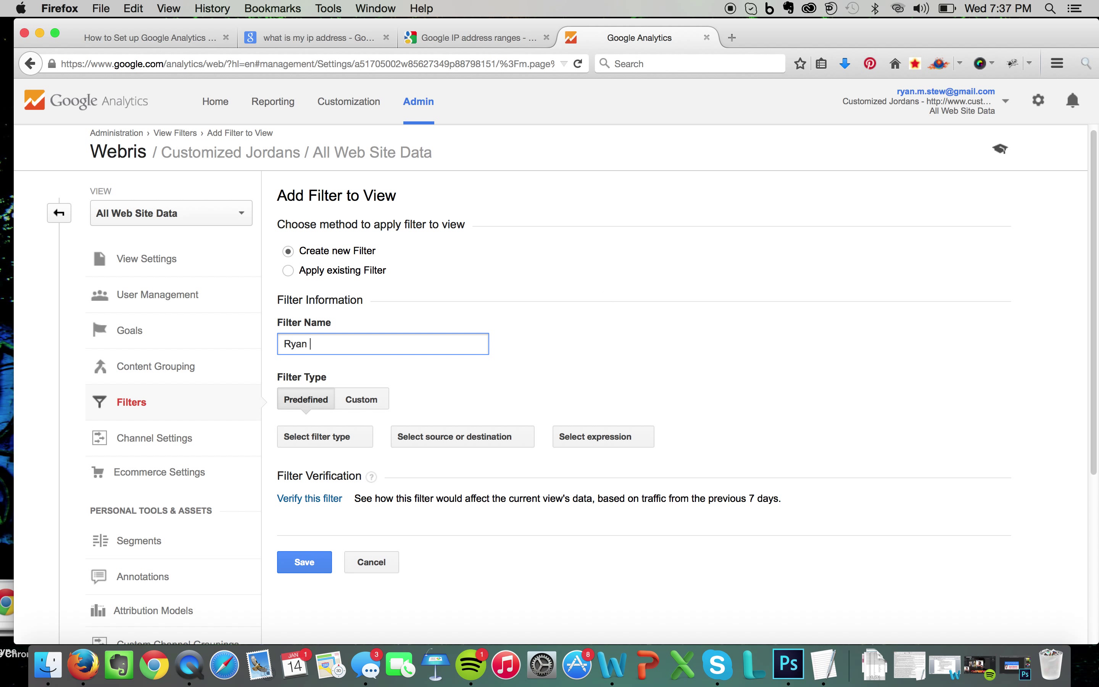
text(Stewart Ho)
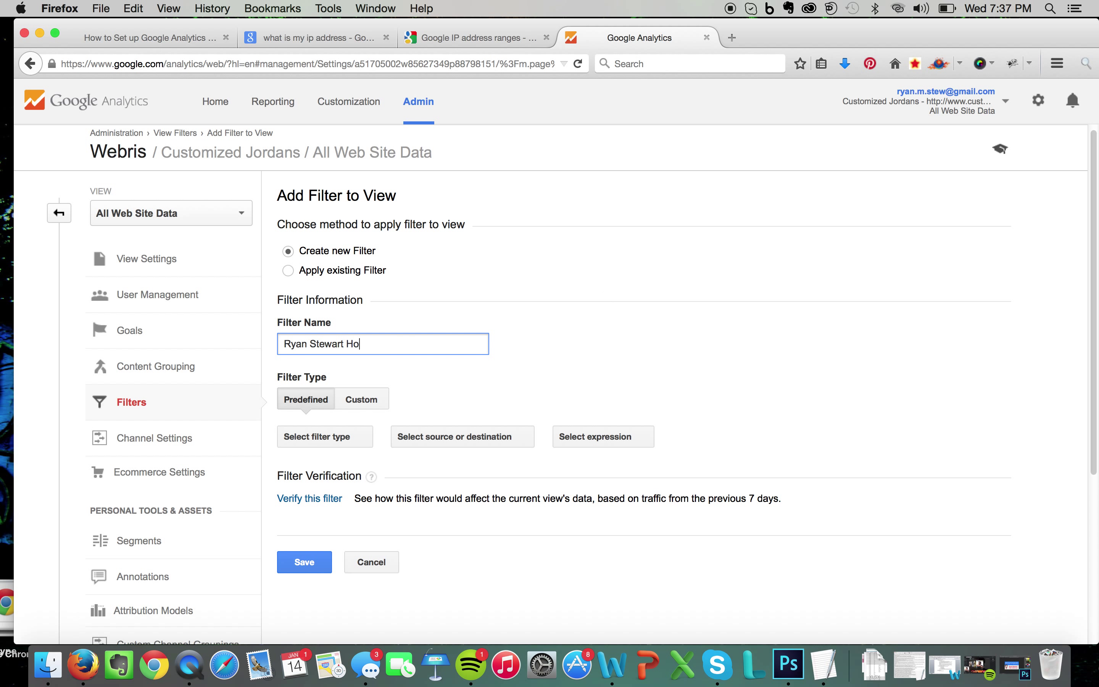
text(me)
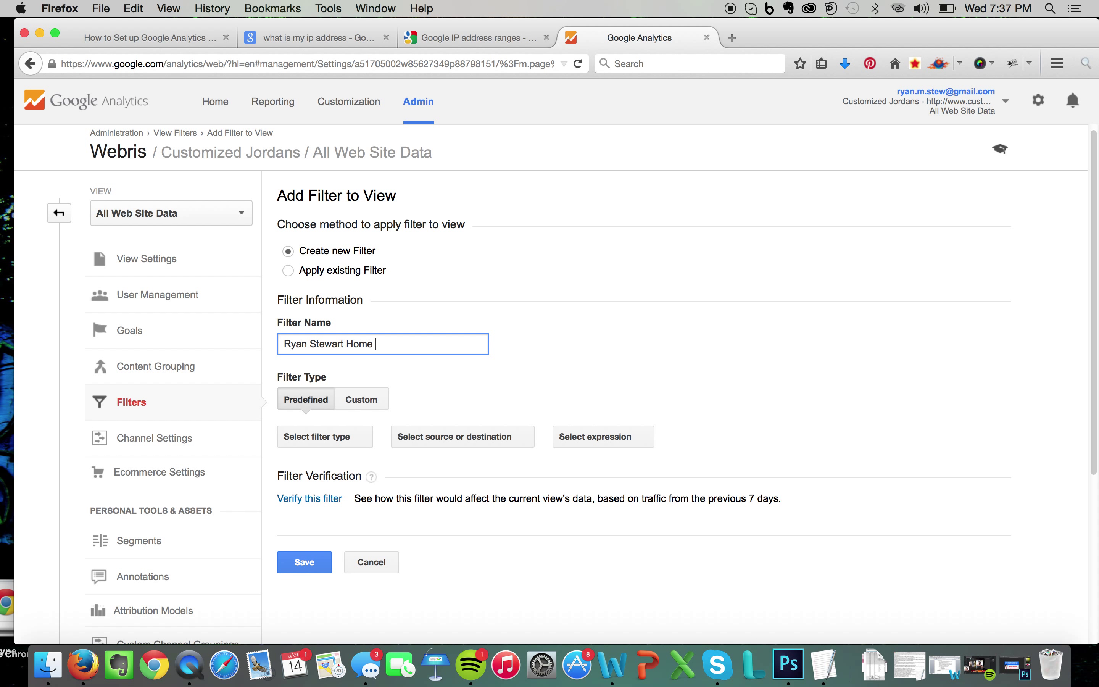
mouse_move(552, 358)
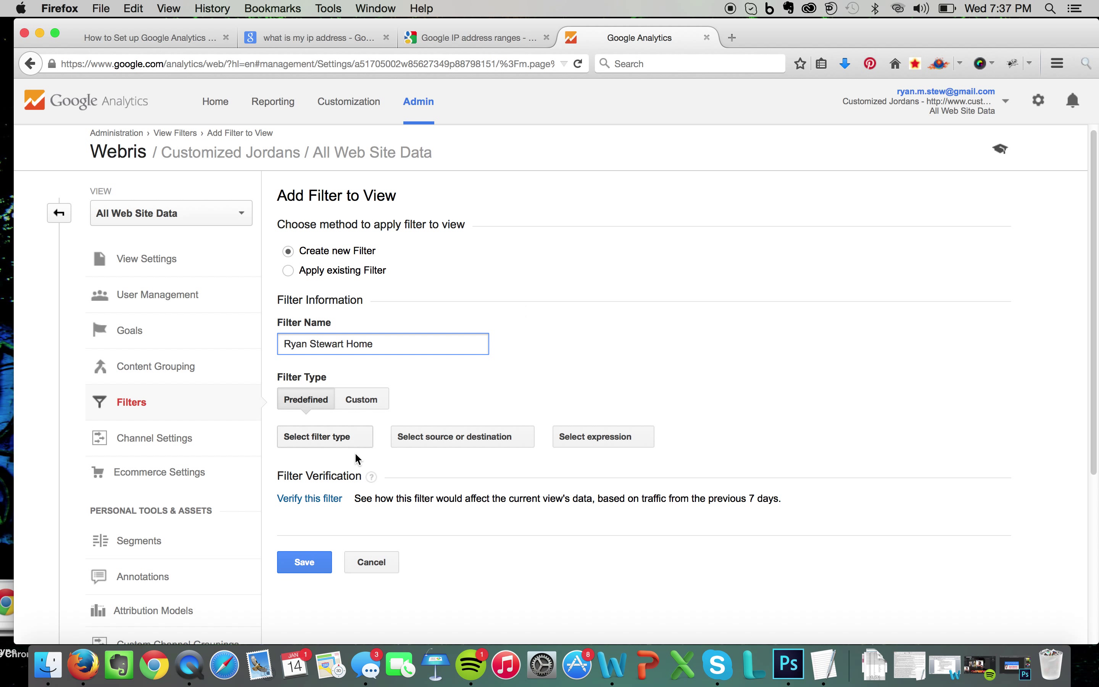
click(324, 436)
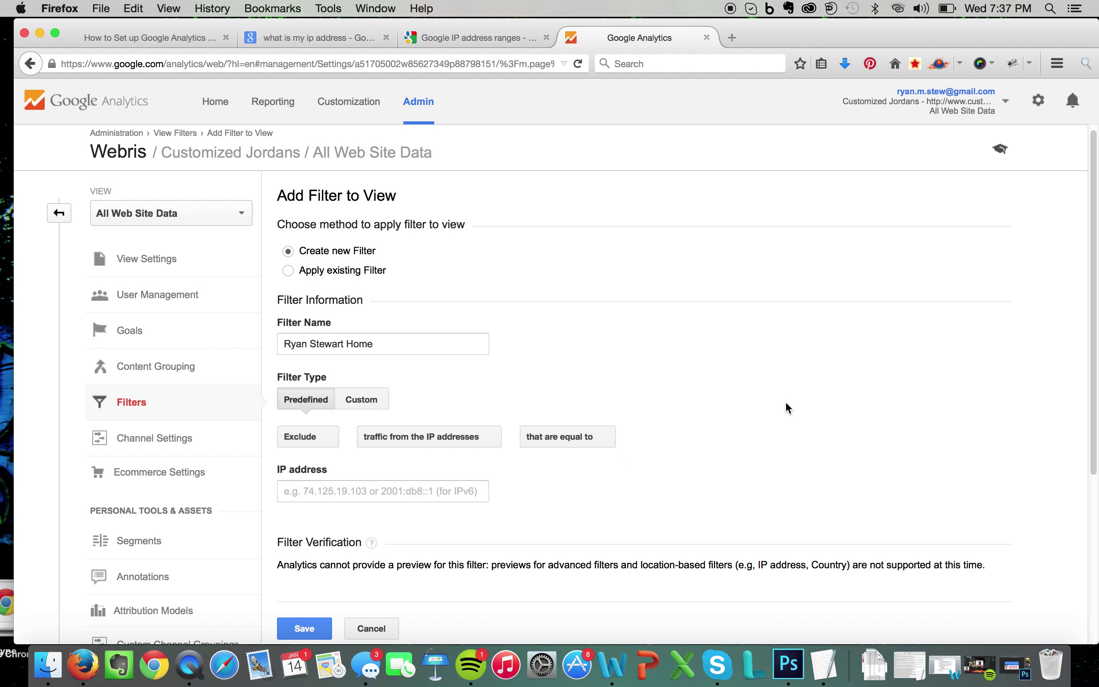
mouse_move(910, 389)
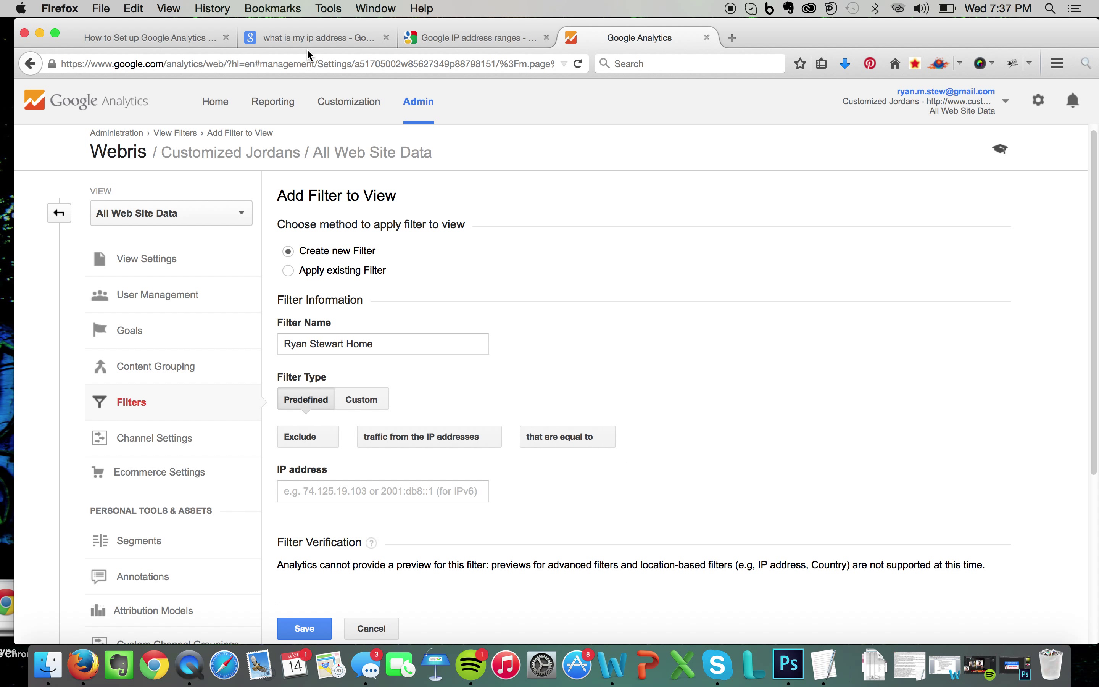
click(315, 37)
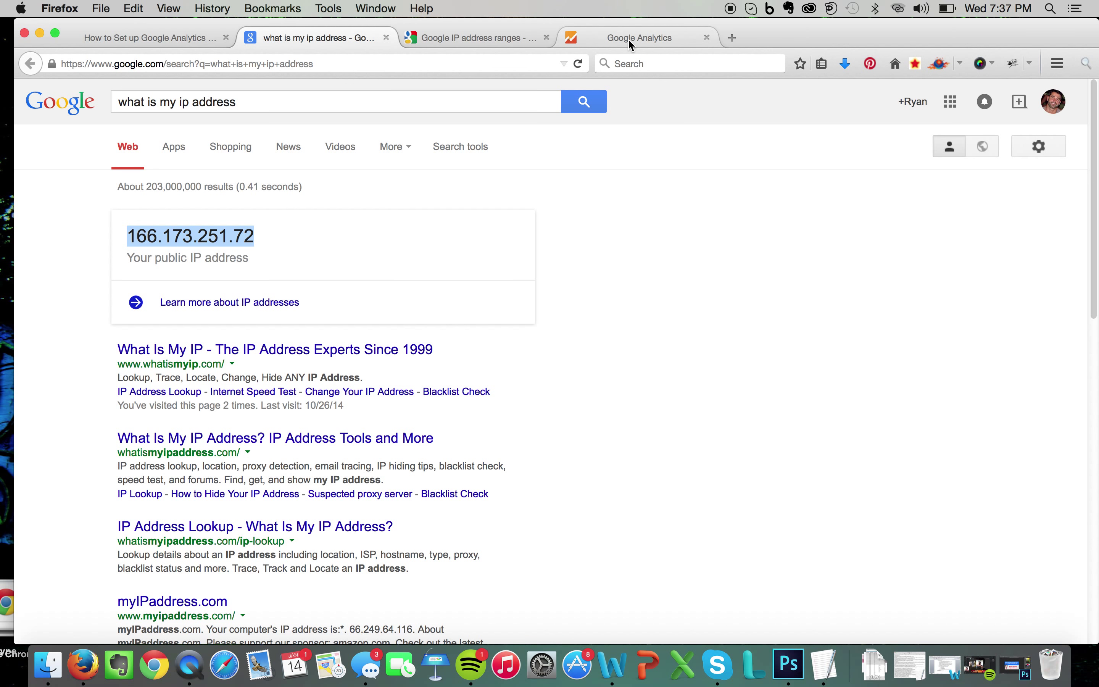
click(640, 37)
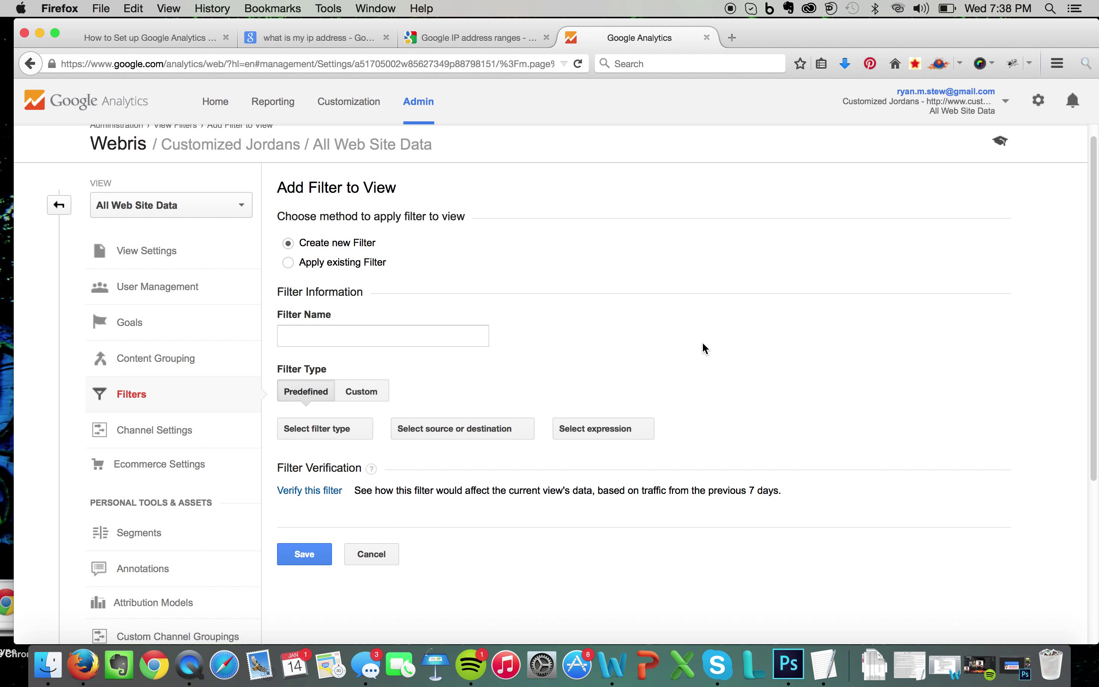
mouse_move(638, 236)
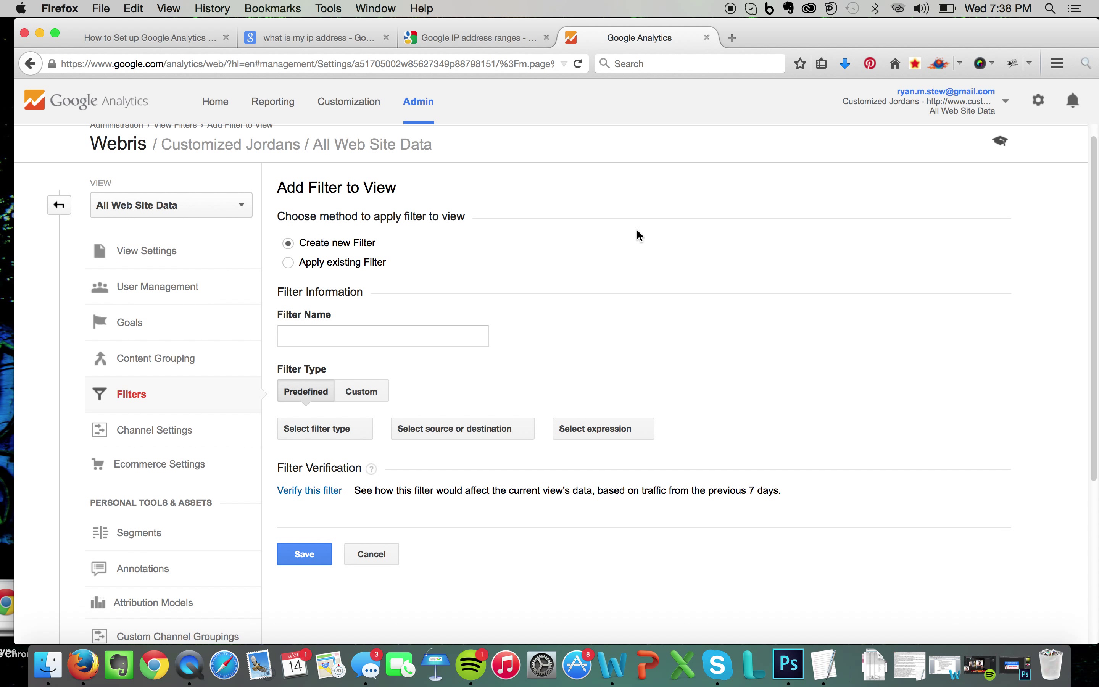
mouse_move(726, 302)
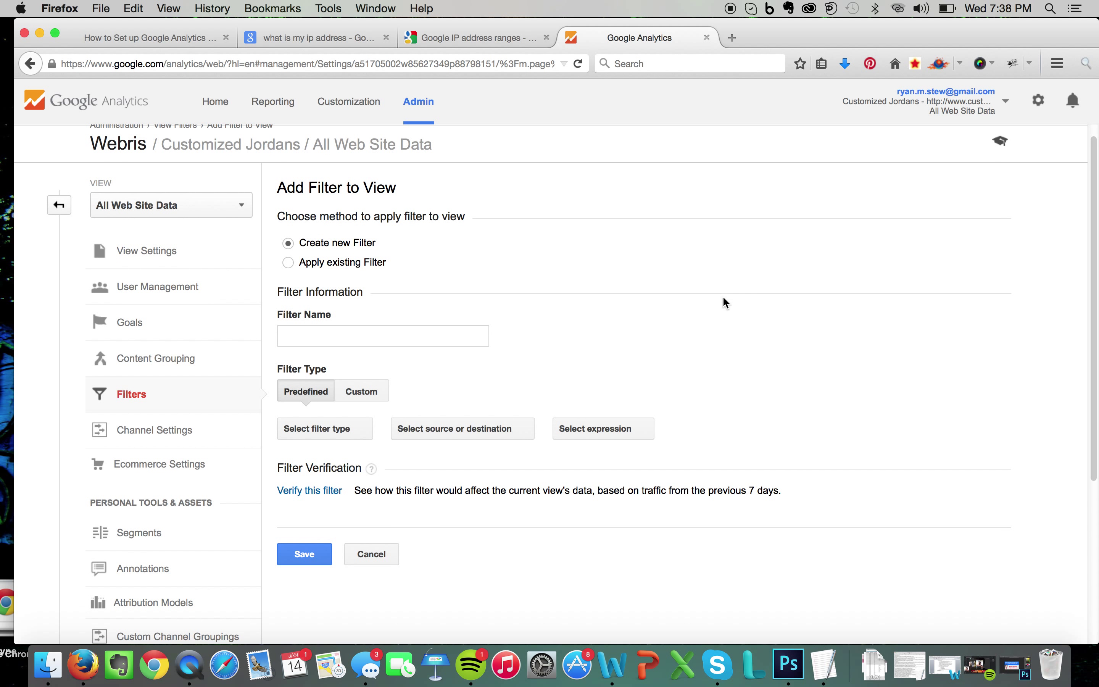
mouse_move(734, 299)
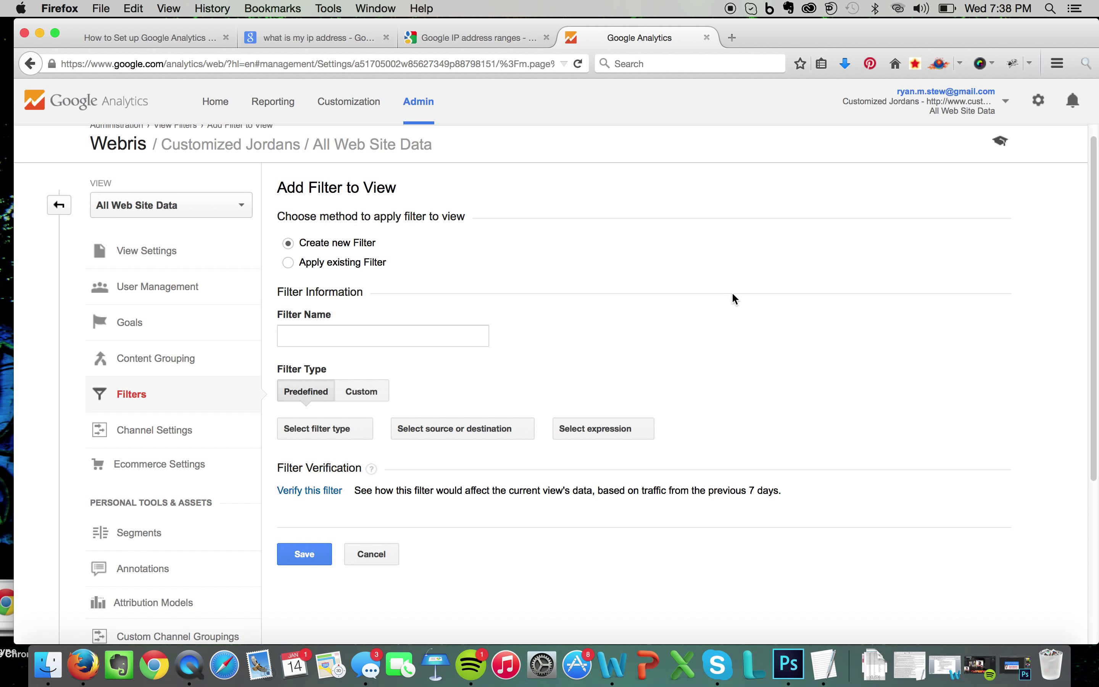
mouse_move(671, 223)
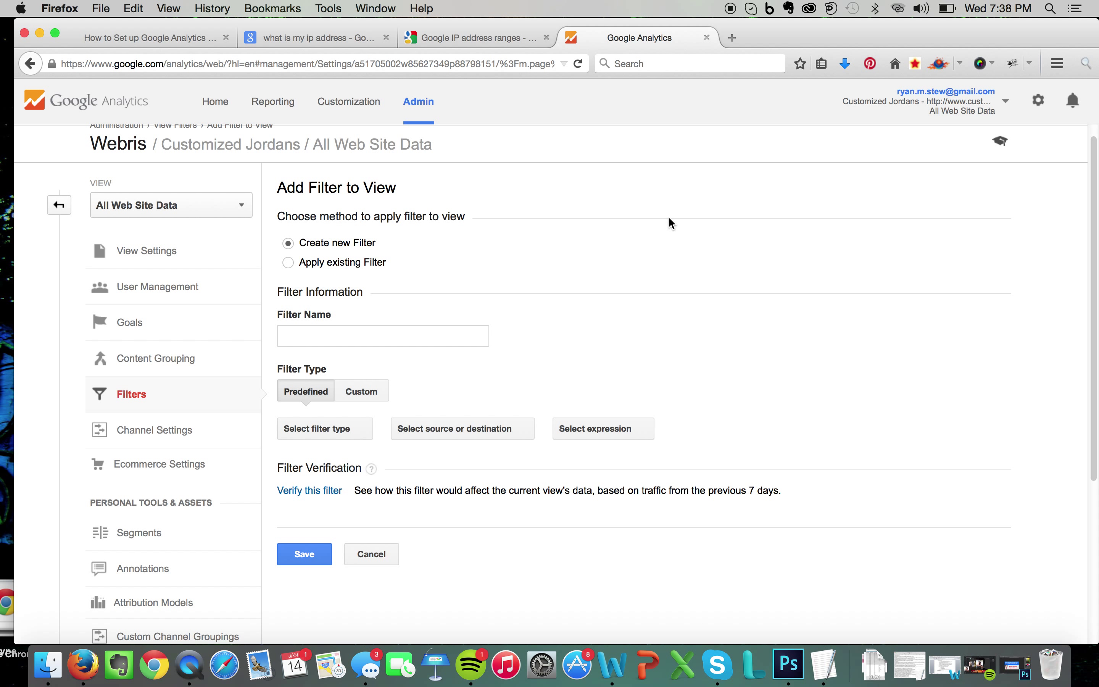
mouse_move(675, 228)
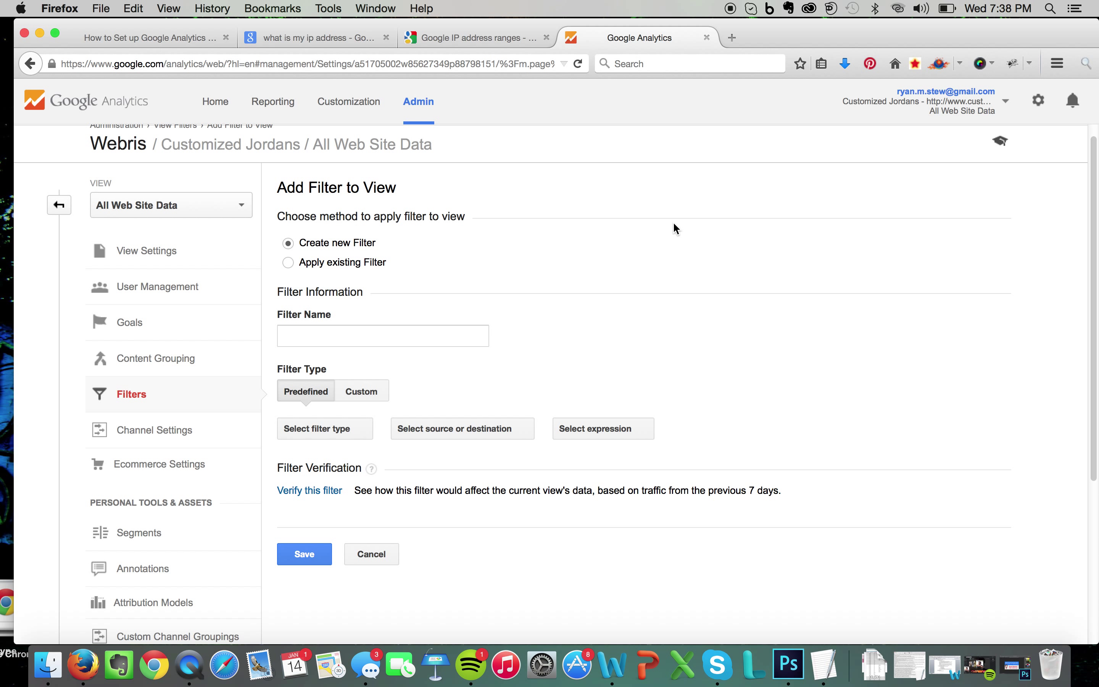